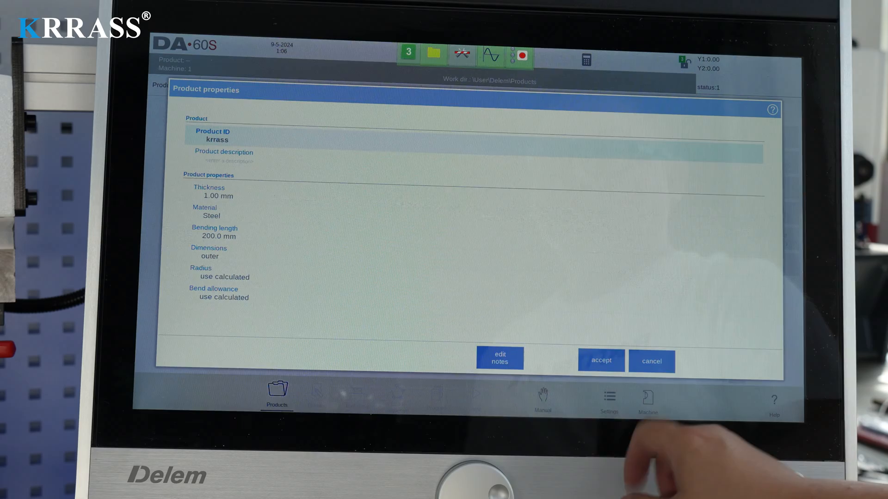
- Enter 1.50 mm thickness and 150 mm bending length for product krrass and accept
click(217, 196)
text(1.5)
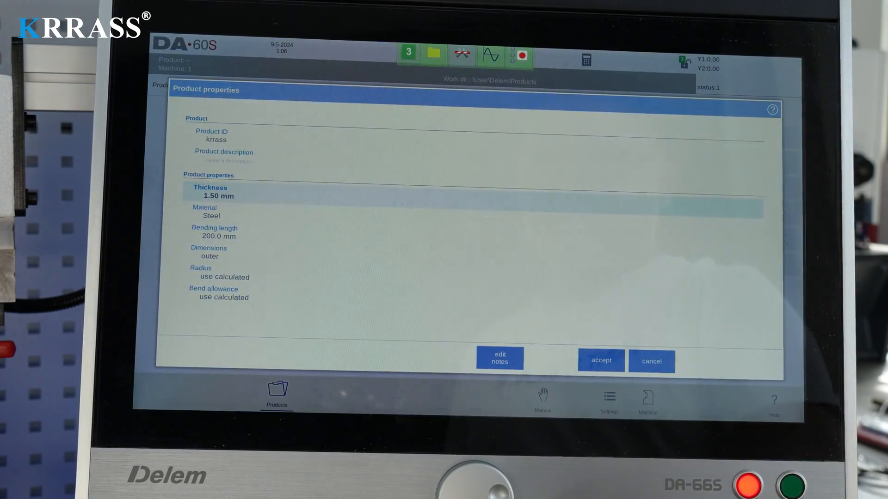
click(217, 232)
text(150)
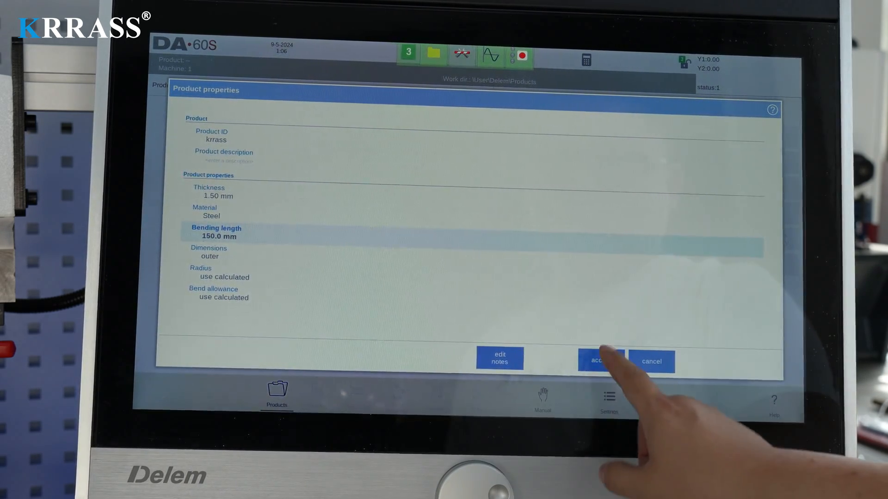
click(600, 360)
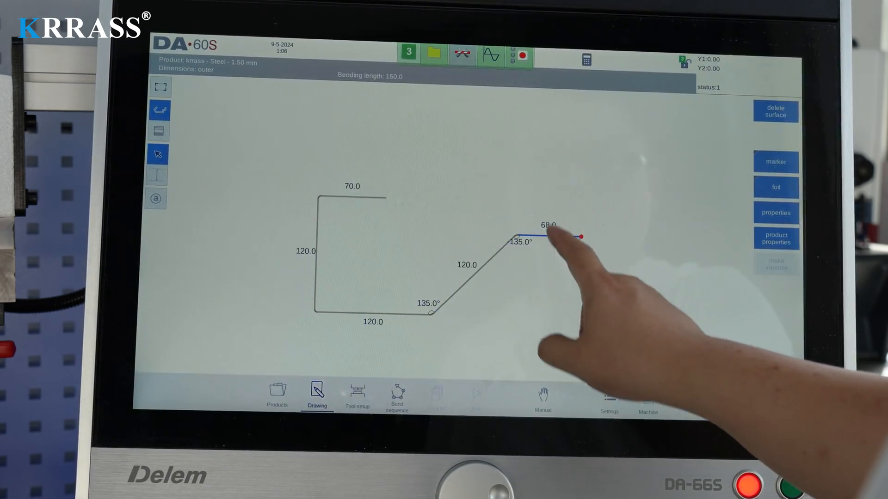
- Continue the profile from the top line and confirm the next segment length
click(550, 237)
text(111)
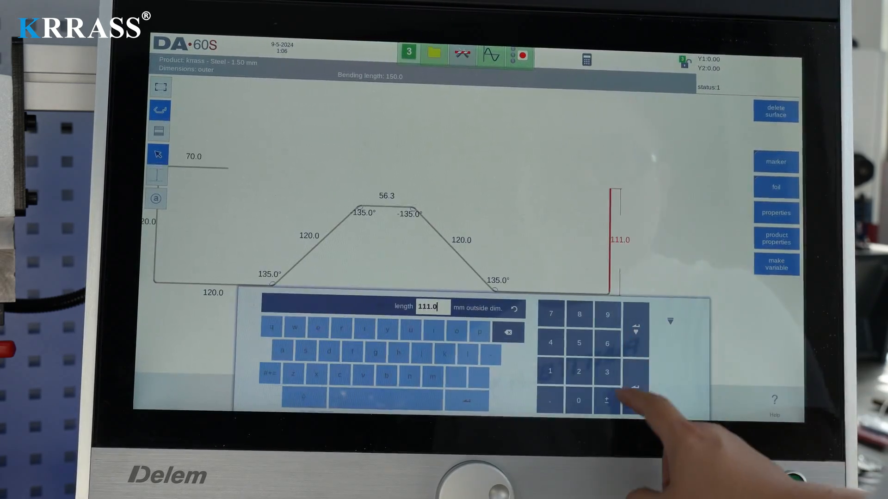
key(Enter)
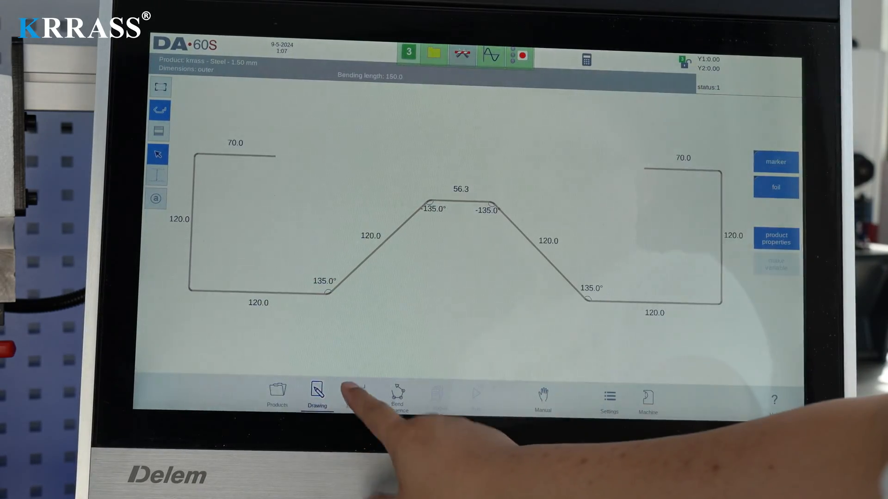
- Run the automatic bend-sequence computation, yielding eight bends and 49.3 s production time
click(355, 392)
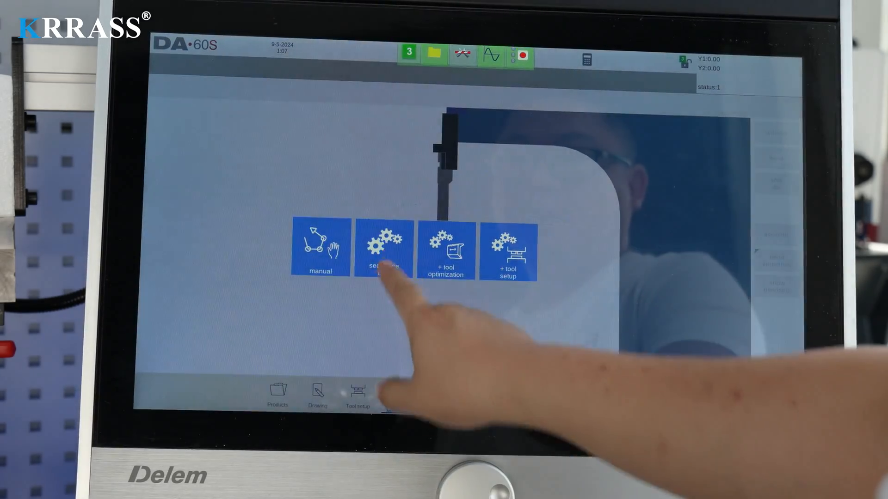
click(382, 250)
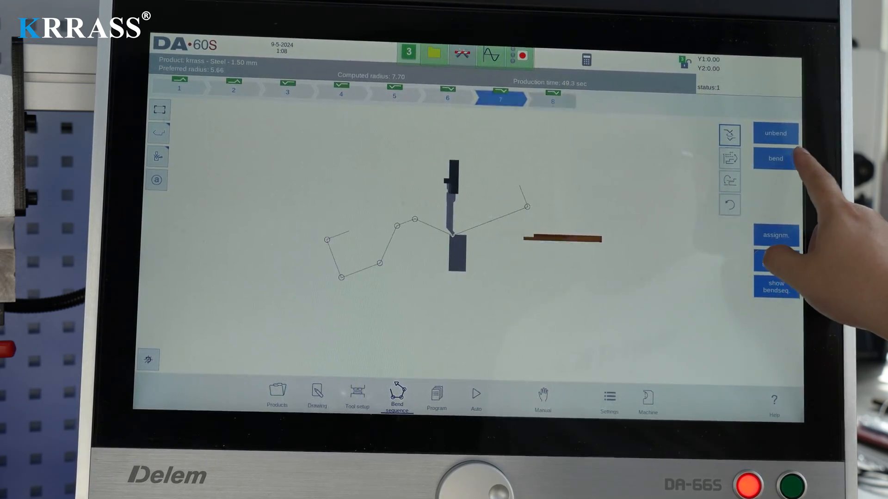
- Step the bend simulation from flat sheet through bend 7, then show the All bends program table
click(775, 159)
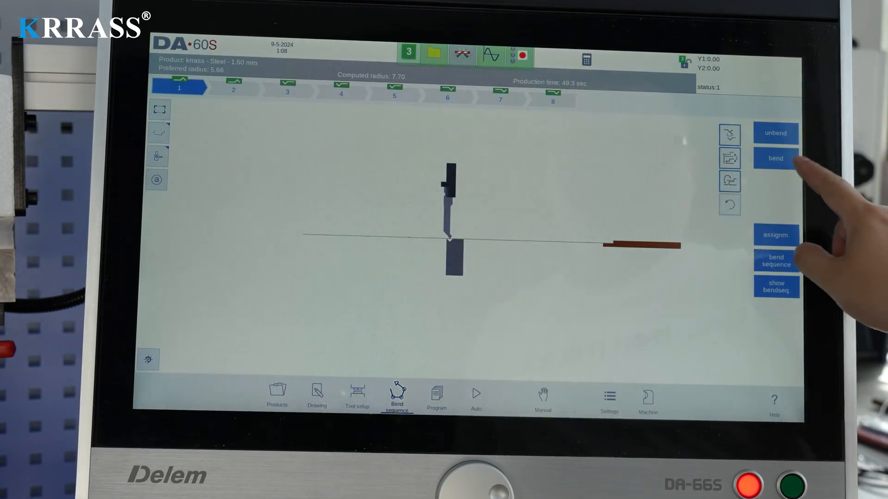
click(775, 158)
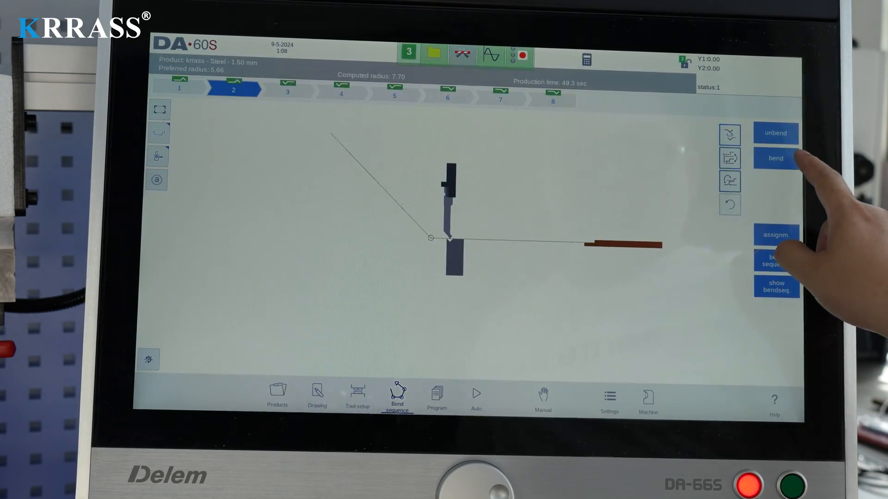
click(774, 158)
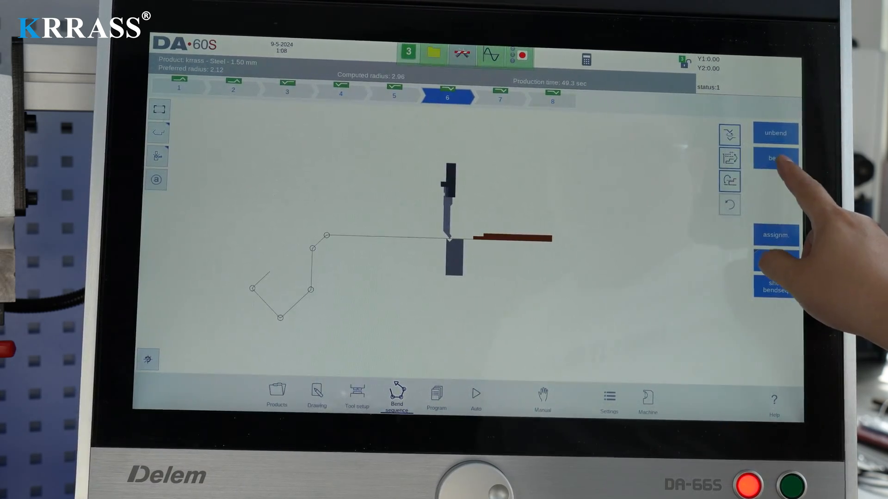
click(776, 158)
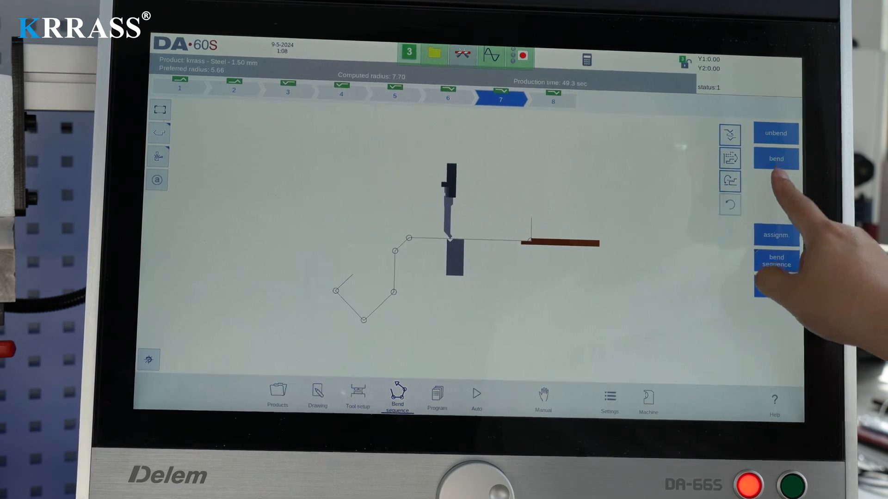
click(775, 159)
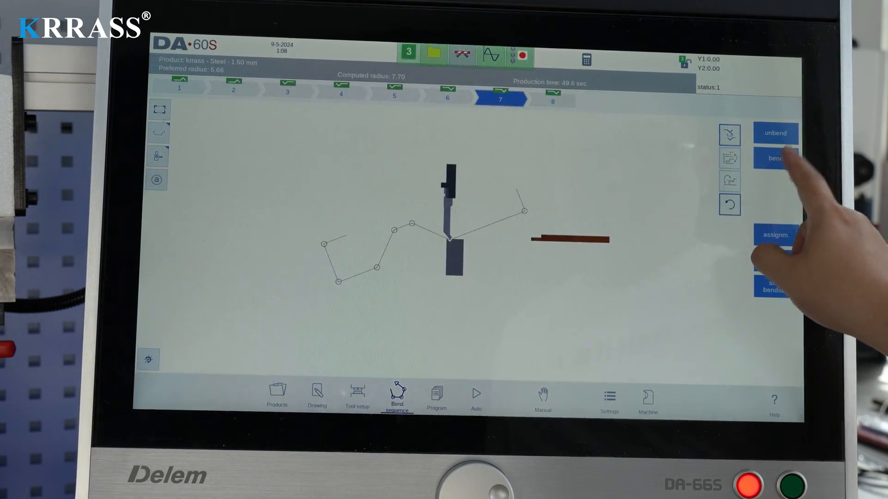
click(776, 158)
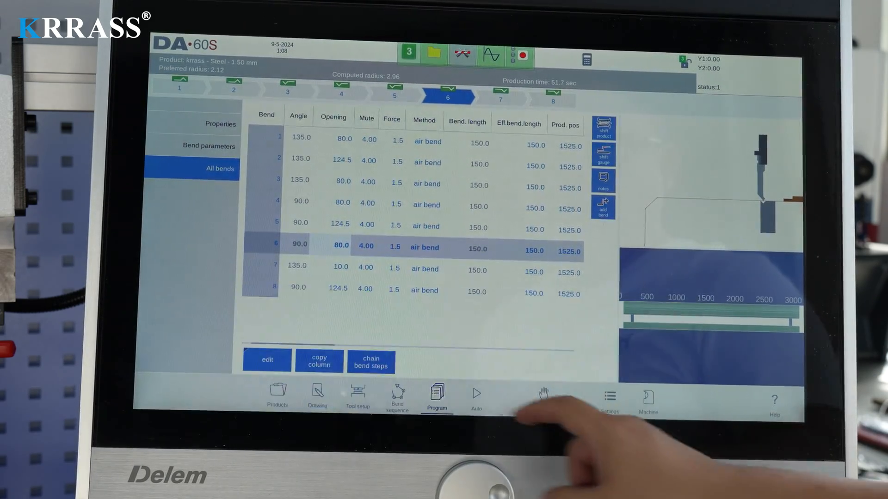
click(340, 267)
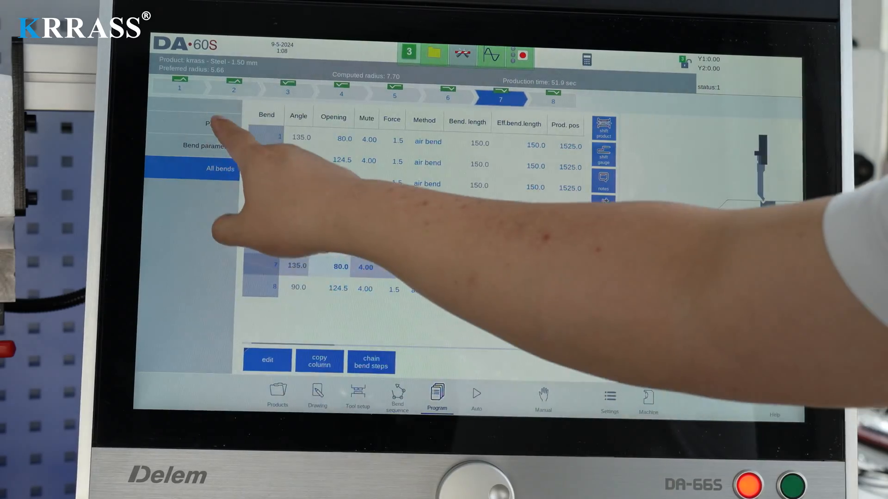
click(215, 145)
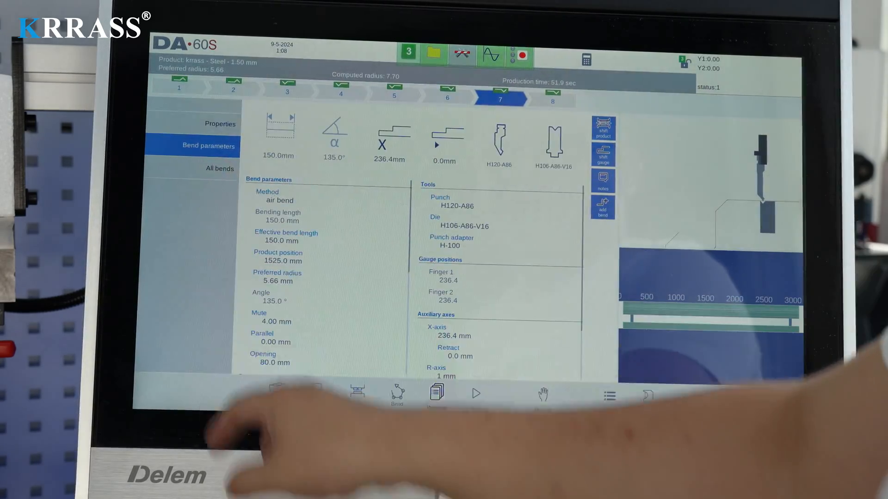
click(220, 169)
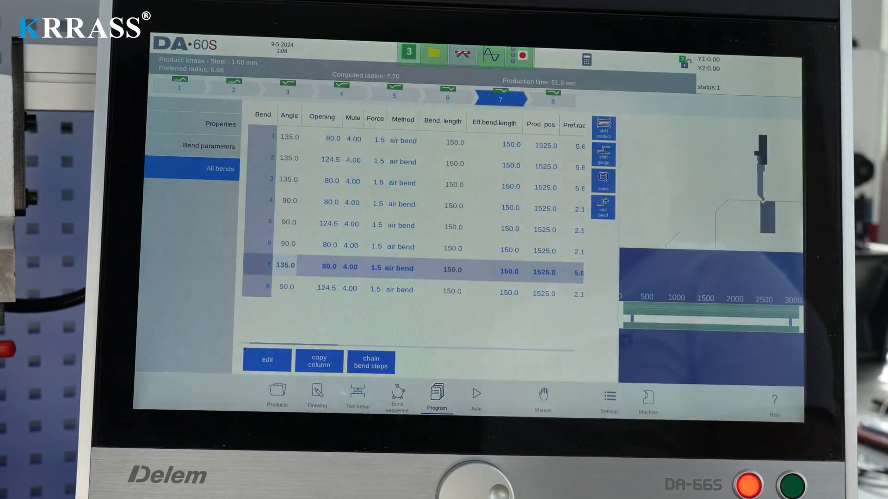